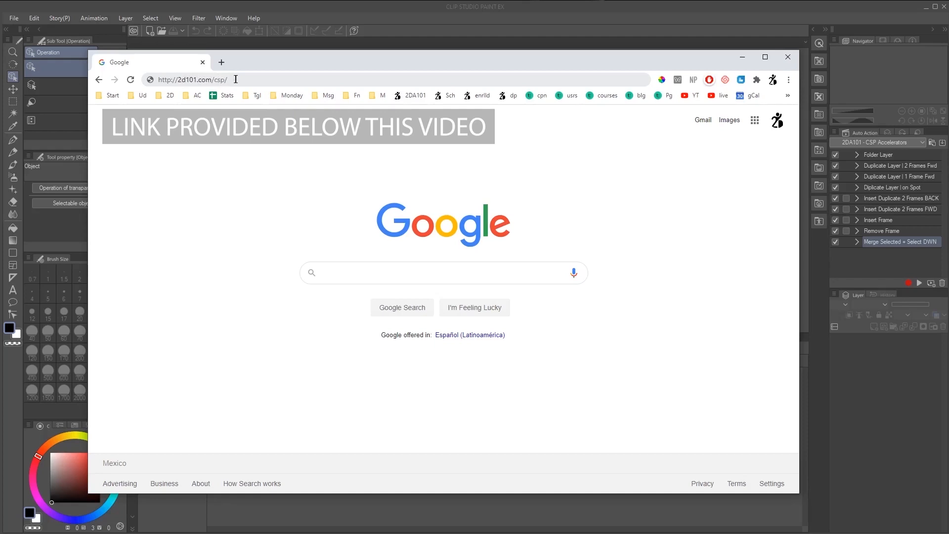
left_click(191, 79)
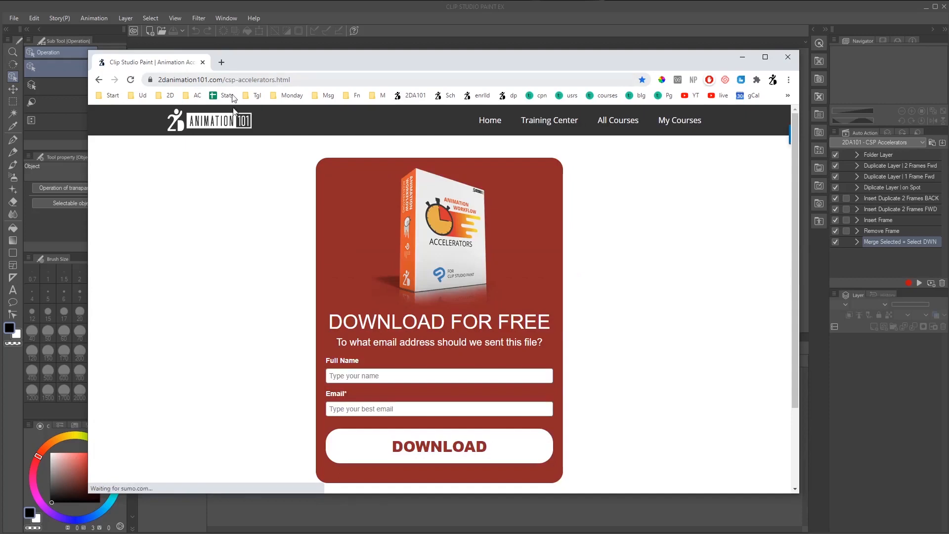
type("Mark")
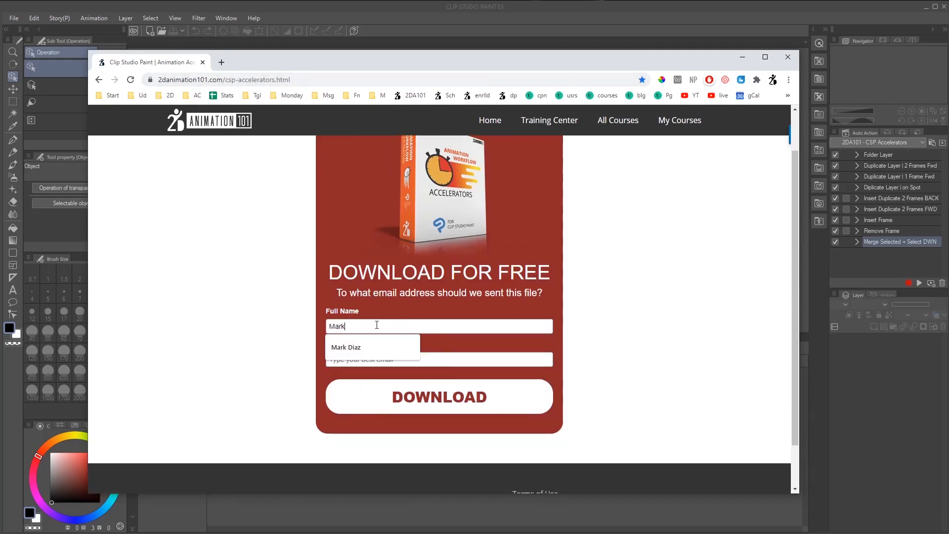
left_click(346, 347)
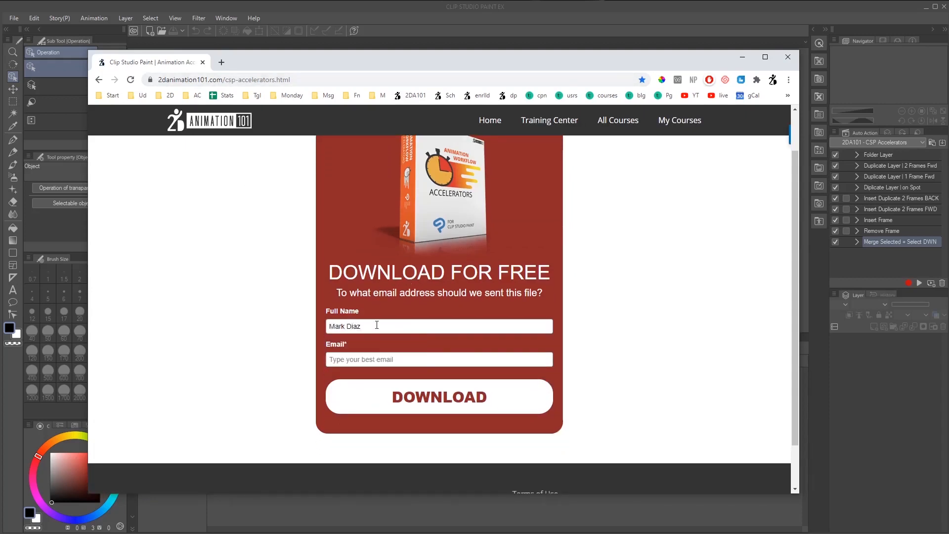
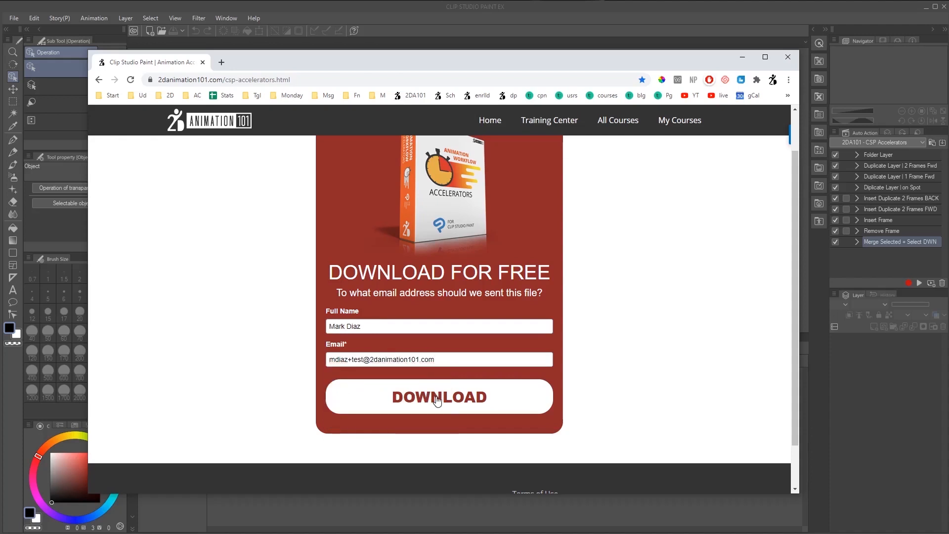
left_click(438, 397)
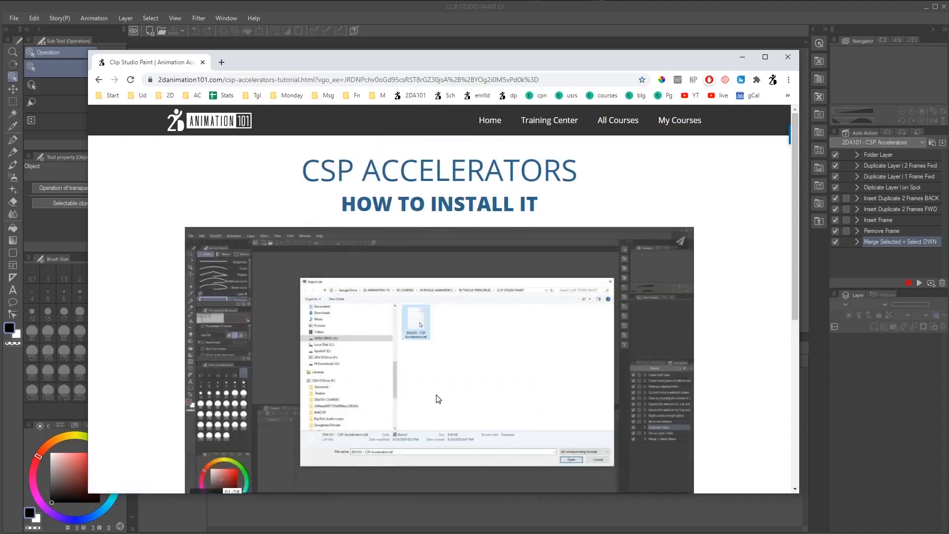
Start the instant download of the CSP Accelerators file from the tutorial page.
scroll("down", 3)
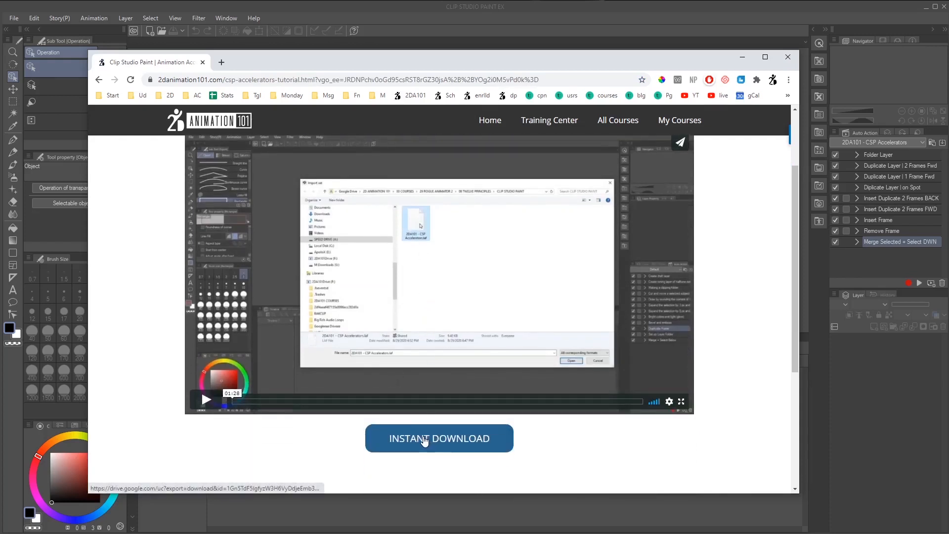
left_click(439, 438)
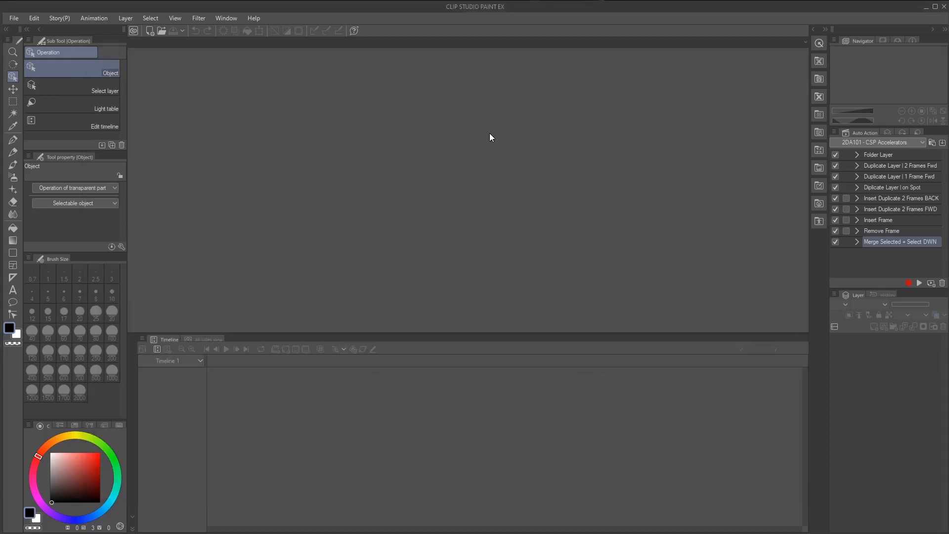
mouse_move(583, 289)
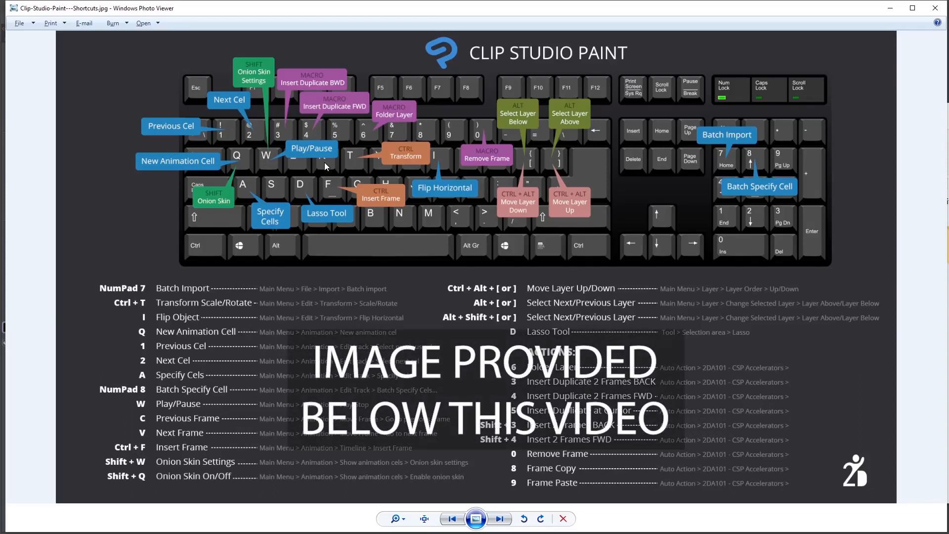
mouse_move(327, 166)
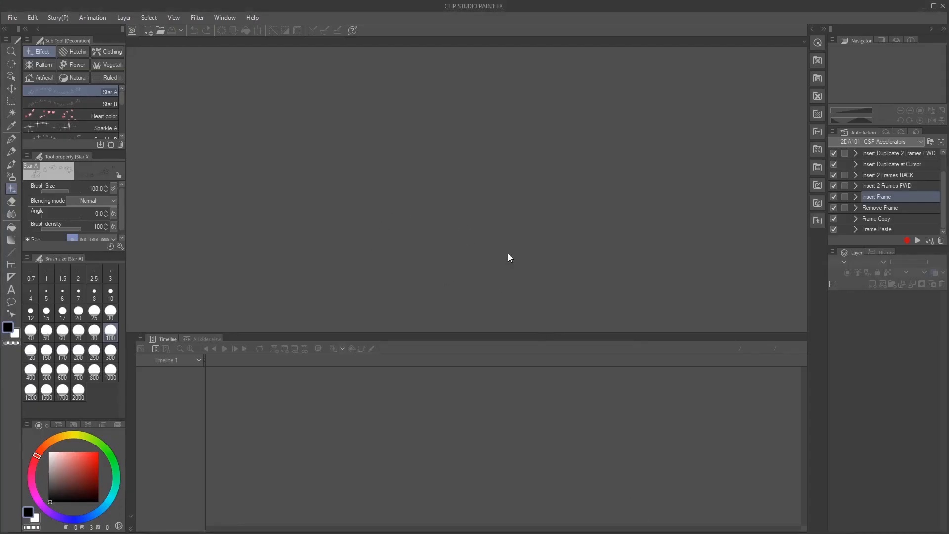
Show Main menu commands in Shortcut Settings instead of Auto Action.
key("ctrl")
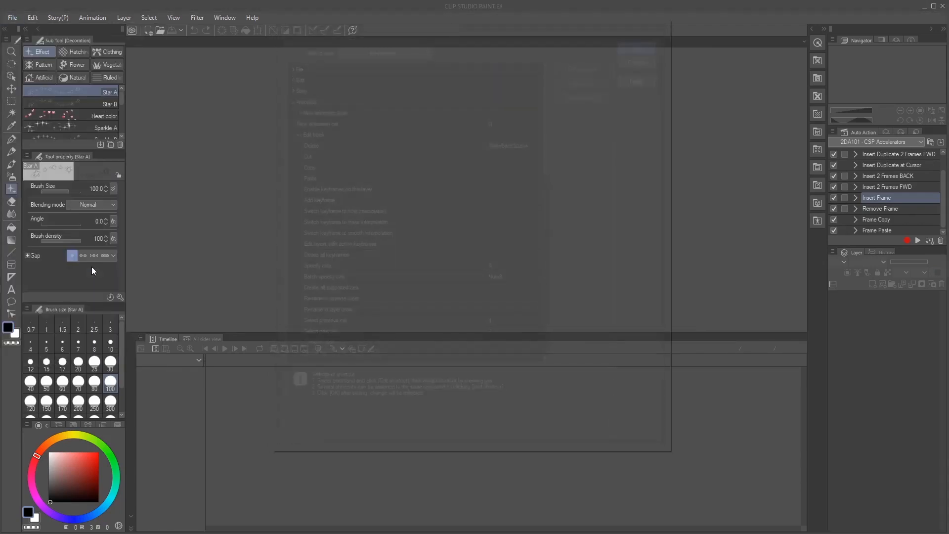
left_click(381, 44)
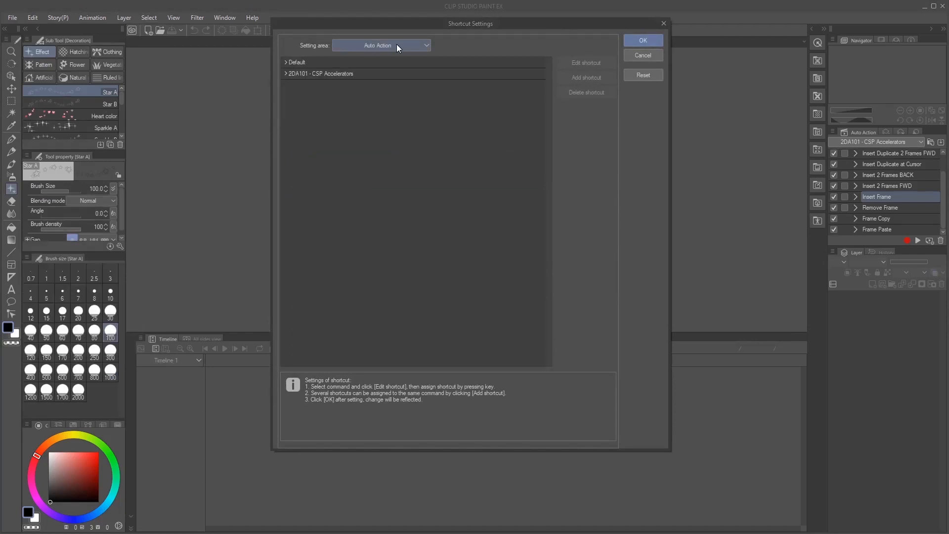
left_click(381, 44)
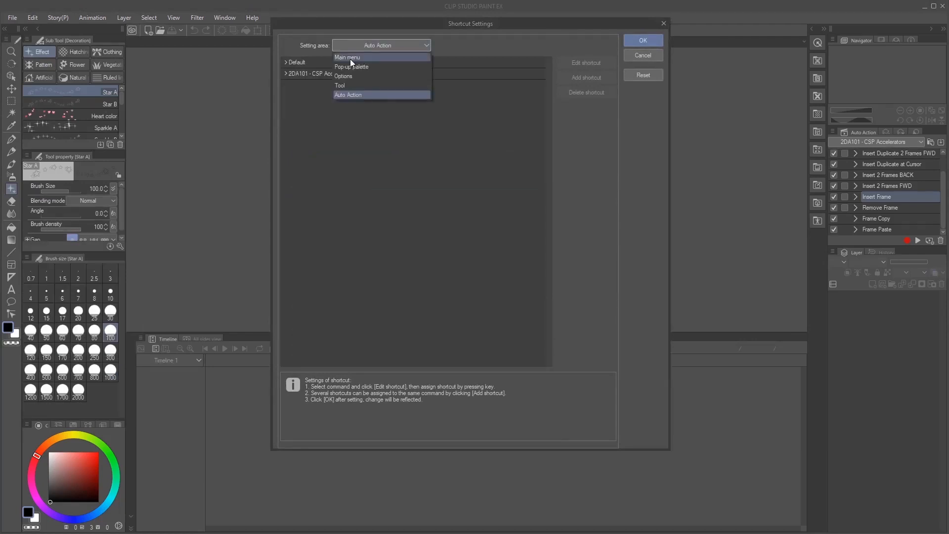
left_click(347, 58)
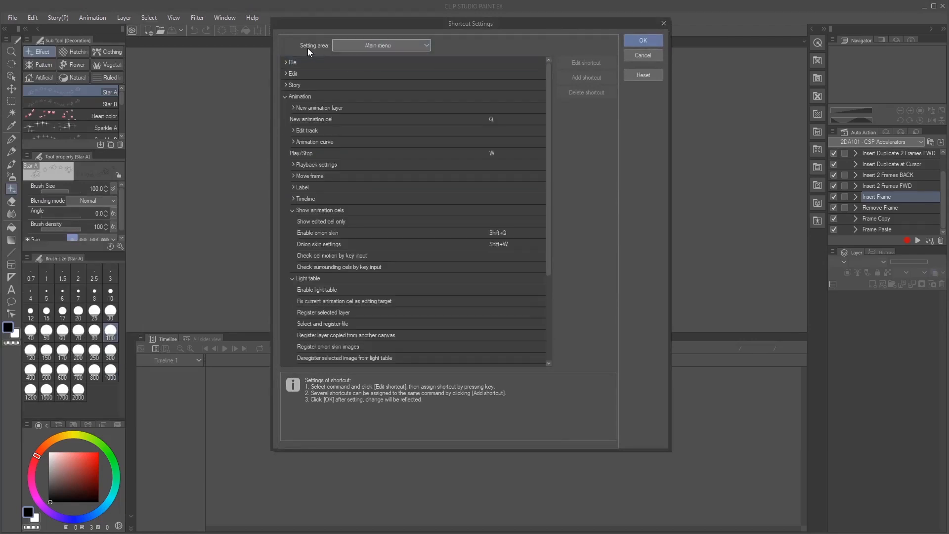
left_click(380, 45)
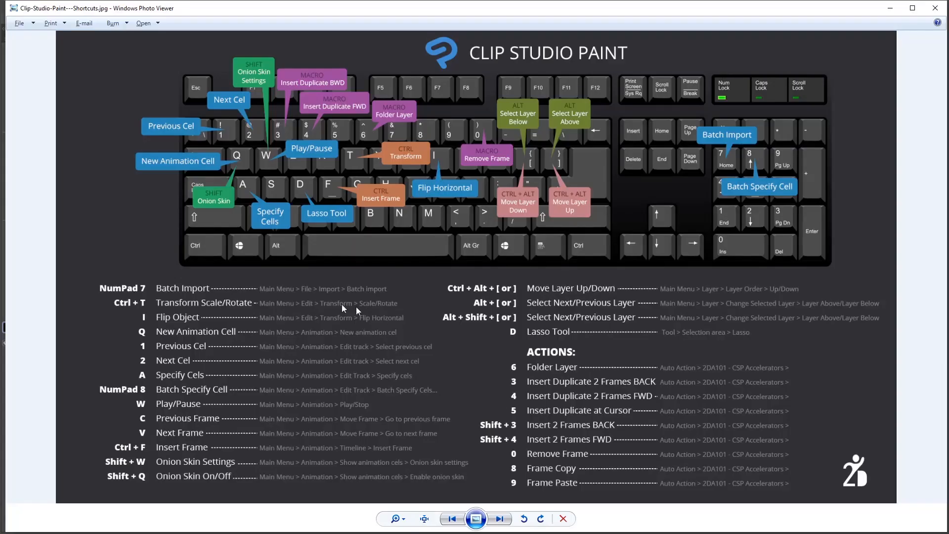
mouse_move(273, 291)
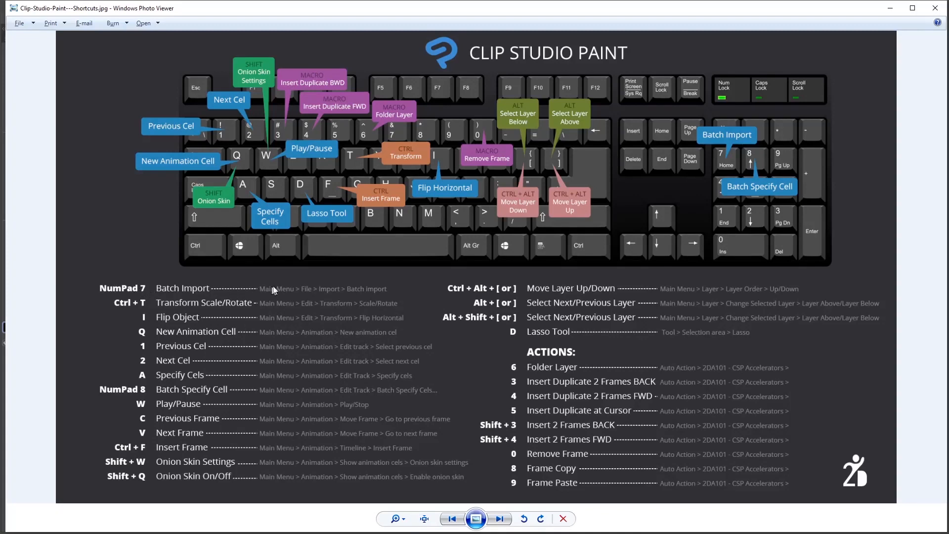
mouse_move(319, 295)
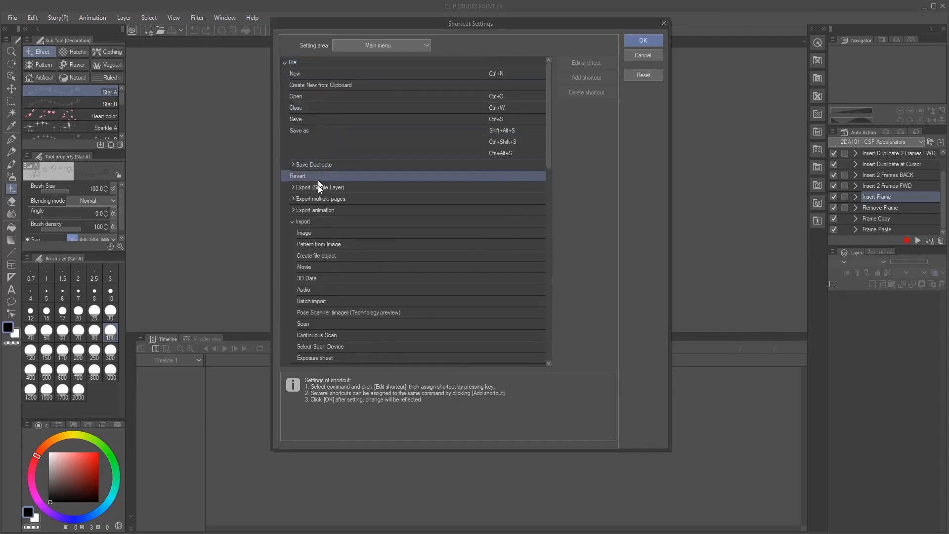
Select Batch import under File > Import to assign it Num7.
left_click(306, 278)
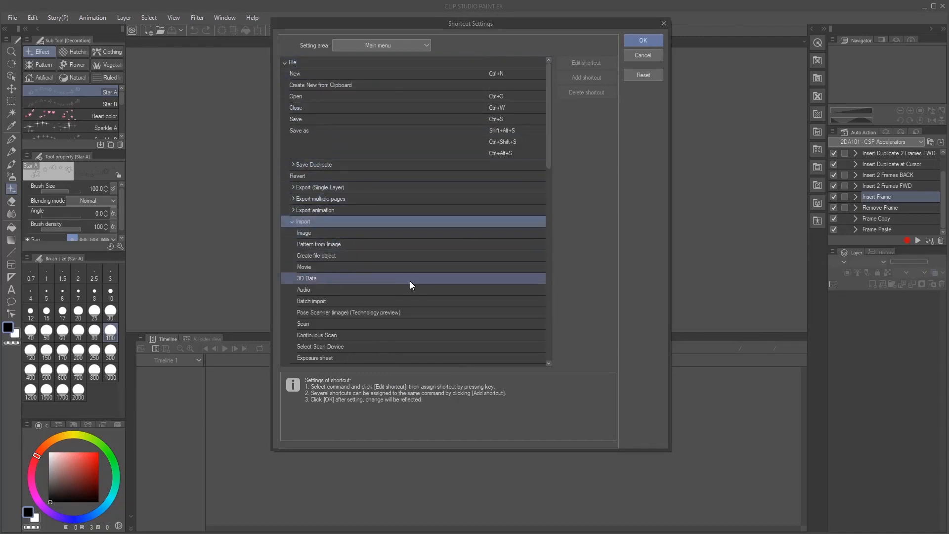
left_click(312, 300)
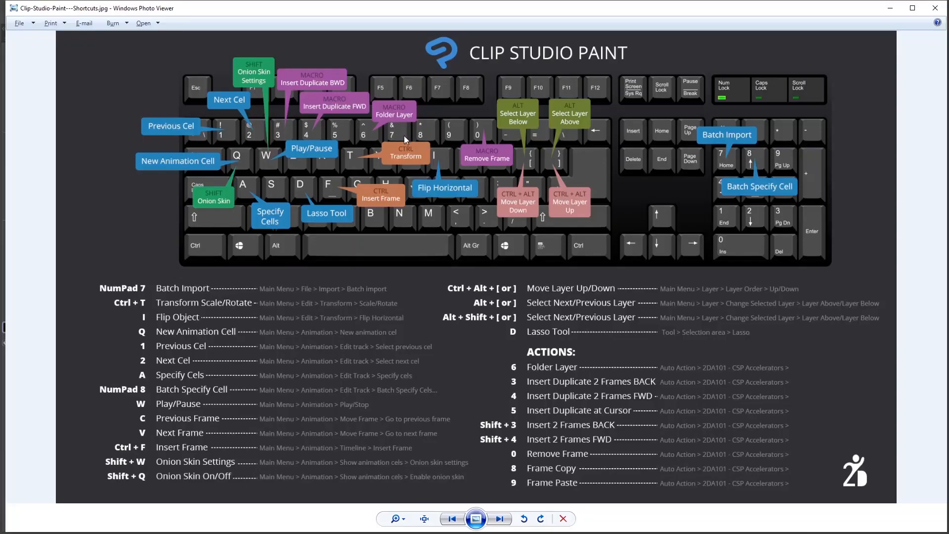
mouse_move(692, 193)
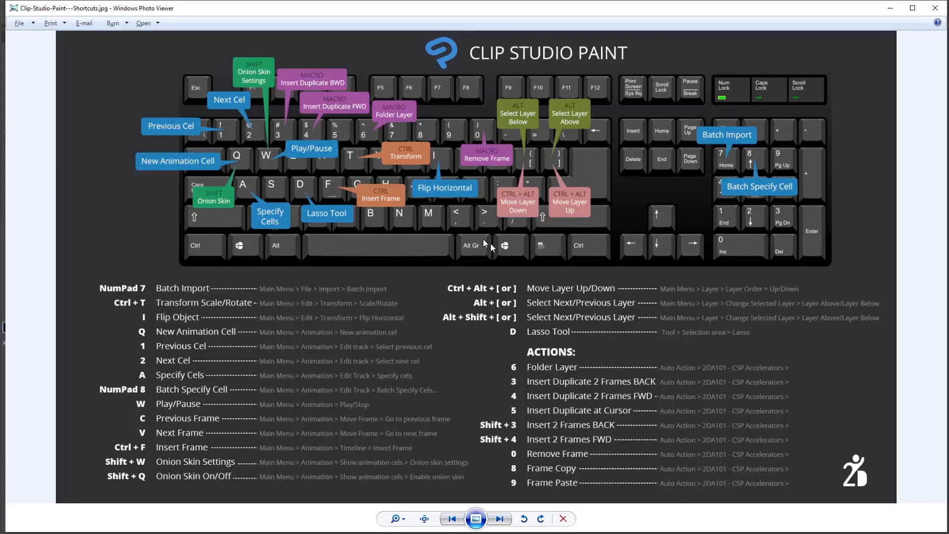
mouse_move(285, 309)
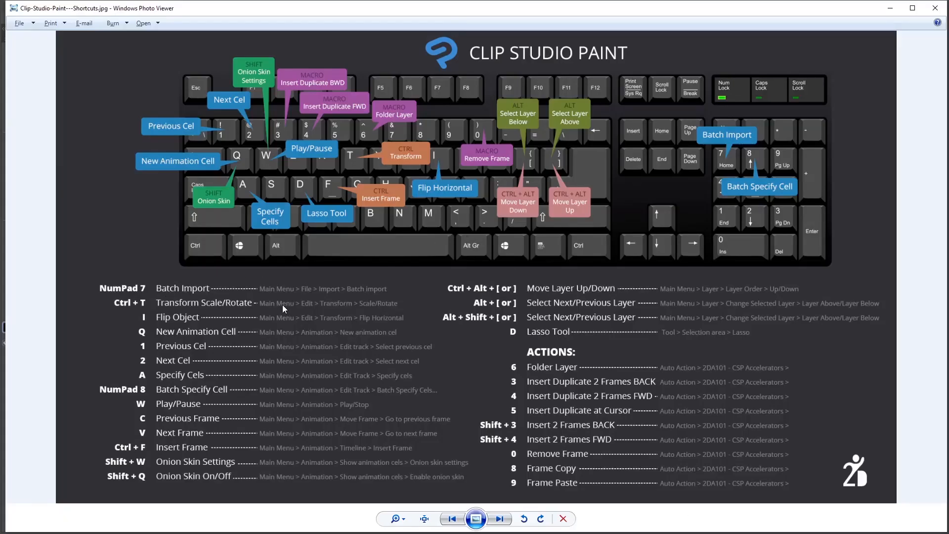
mouse_move(389, 311)
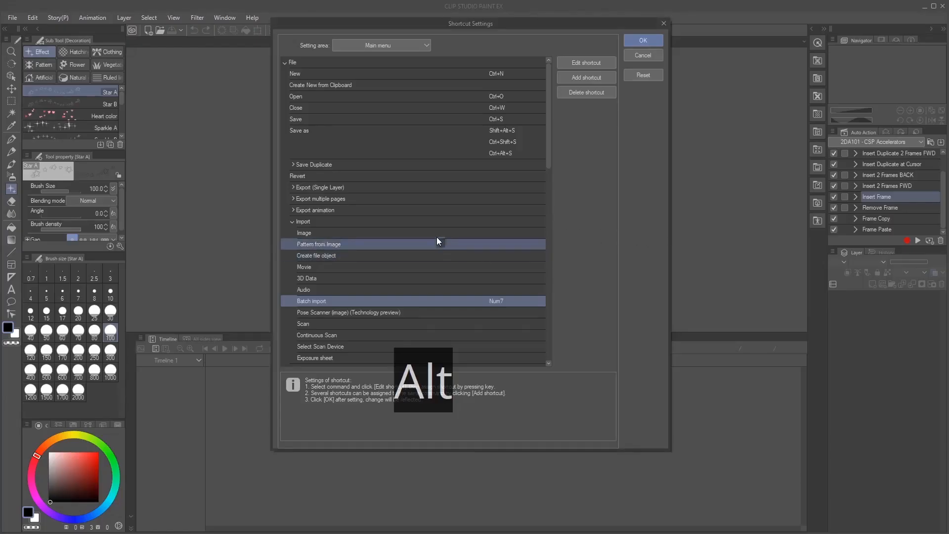
Assign I to Edit > Transform > Flip Horizontal, taking it from the Eyedropper.
left_click(285, 63)
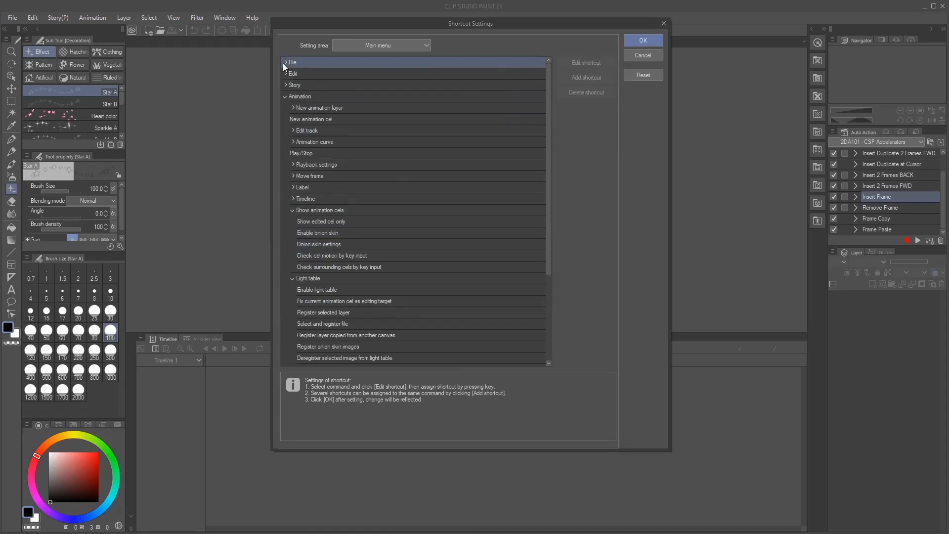
left_click(285, 73)
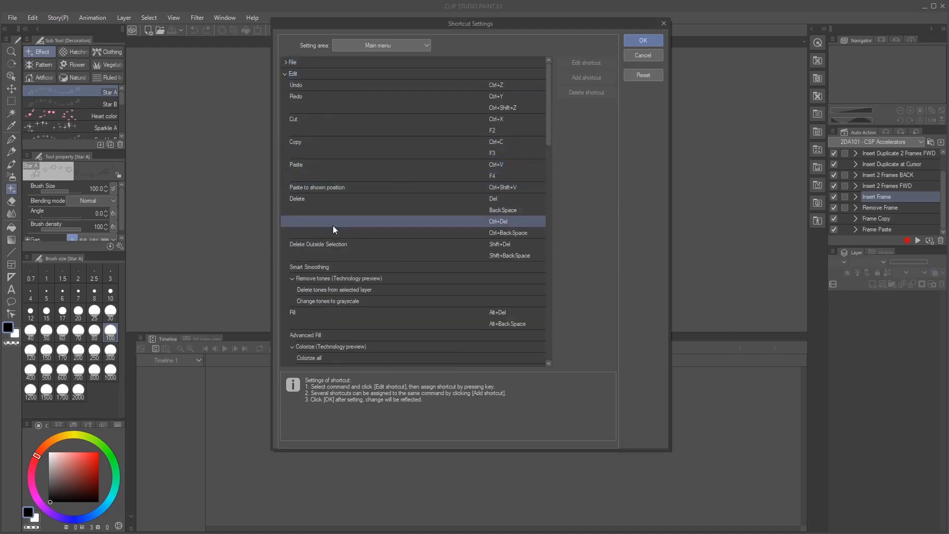
scroll("down", 3)
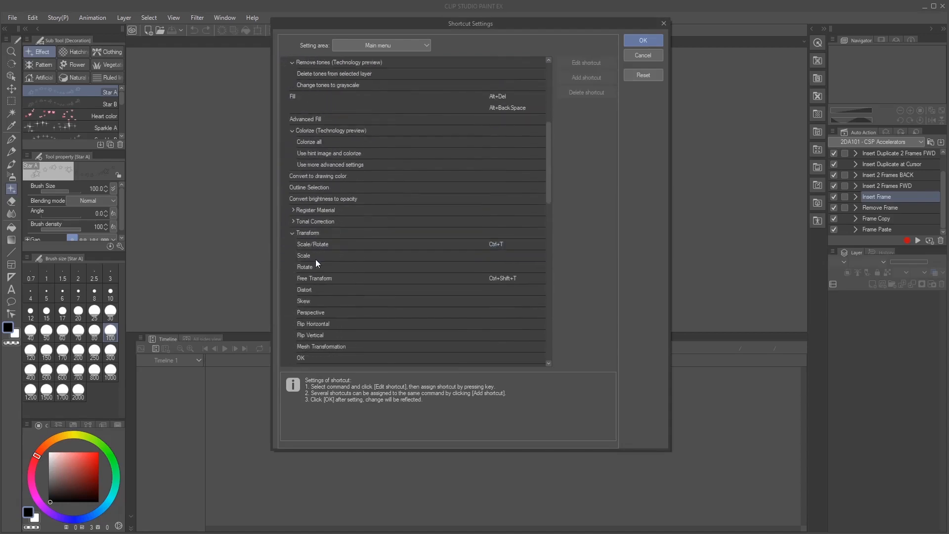
left_click(308, 233)
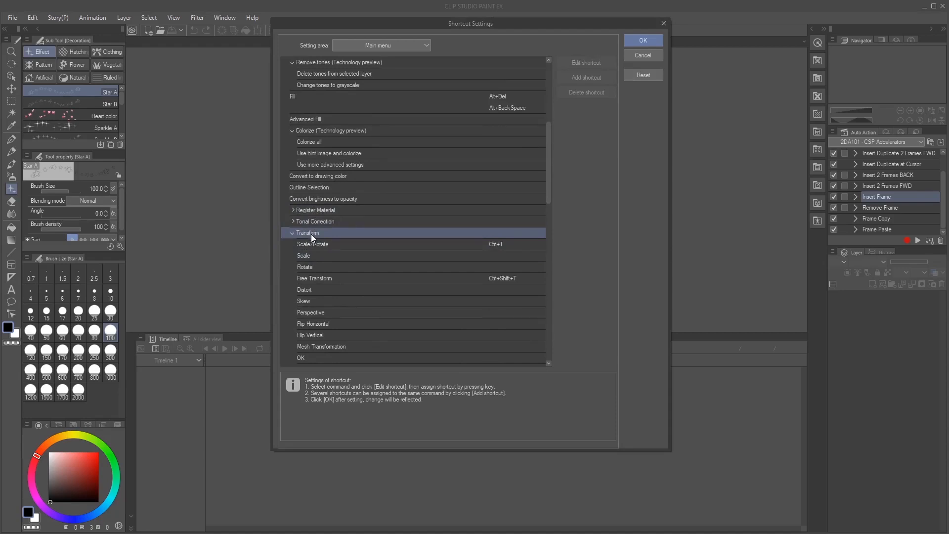
left_click(313, 245)
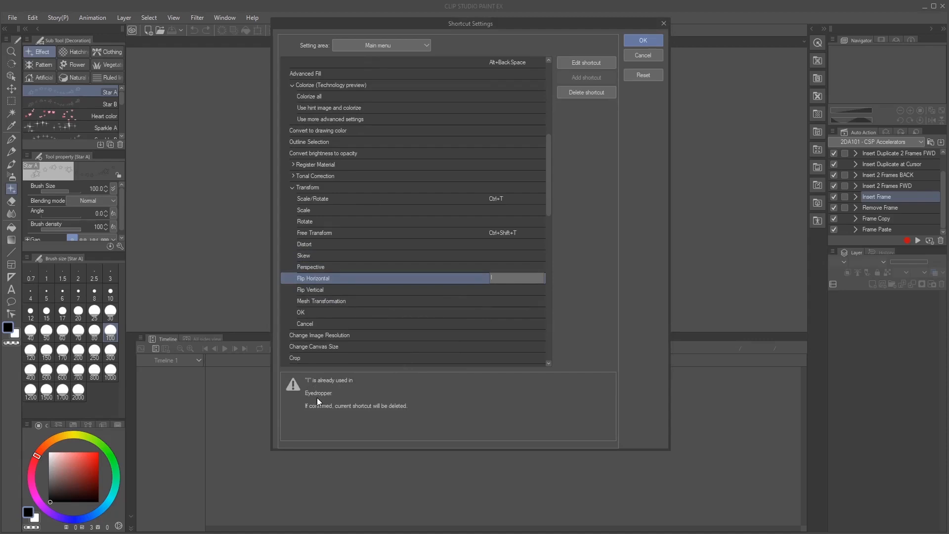
mouse_move(331, 397)
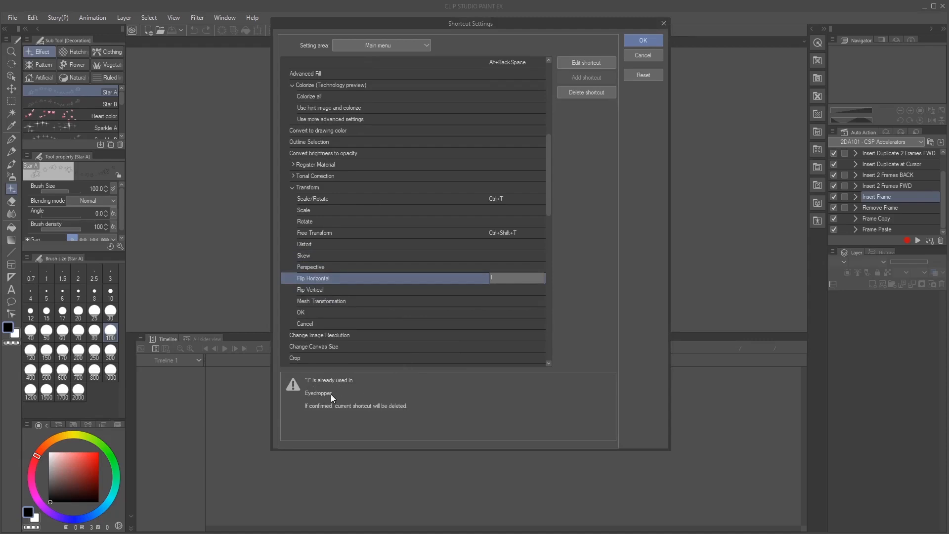
mouse_move(329, 398)
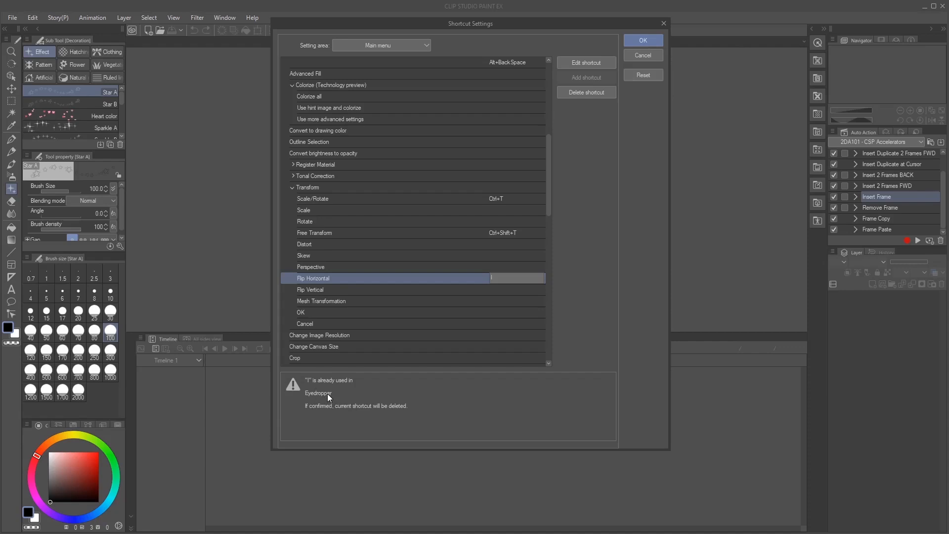
mouse_move(417, 349)
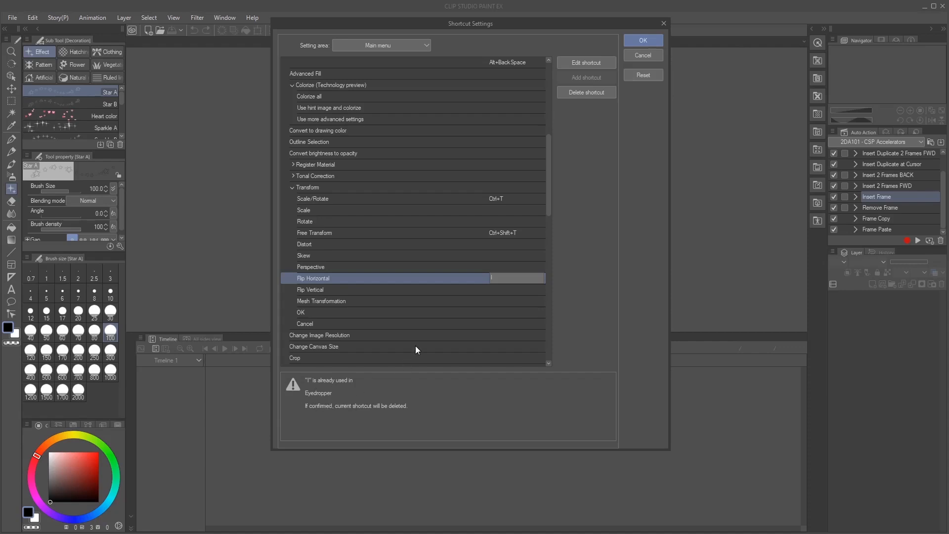
key("Enter")
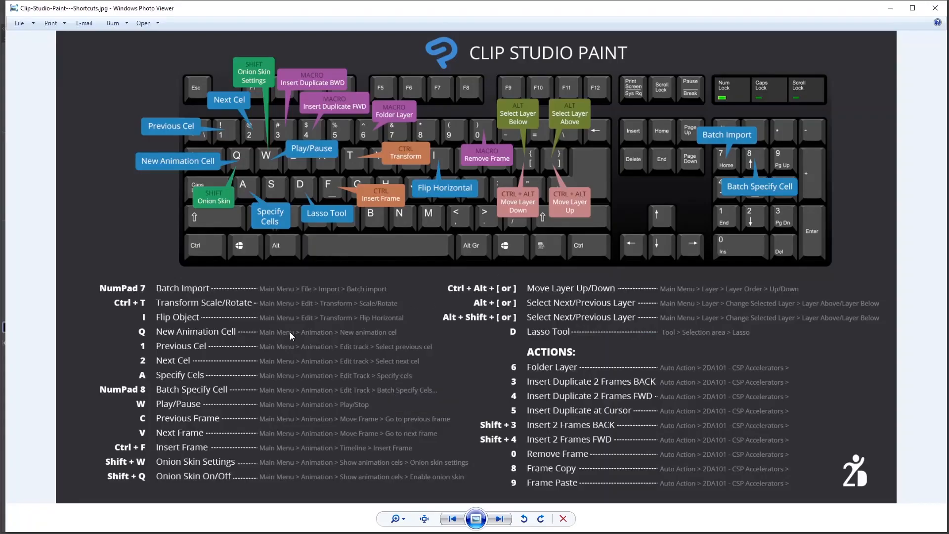
mouse_move(281, 336)
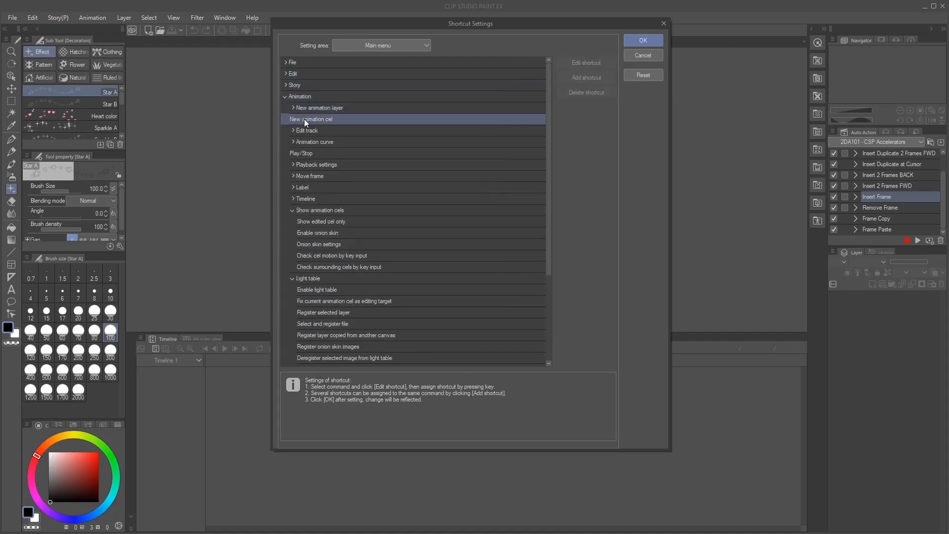
Ready New animation cel for a shortcut and check the reference sheet.
left_click(310, 119)
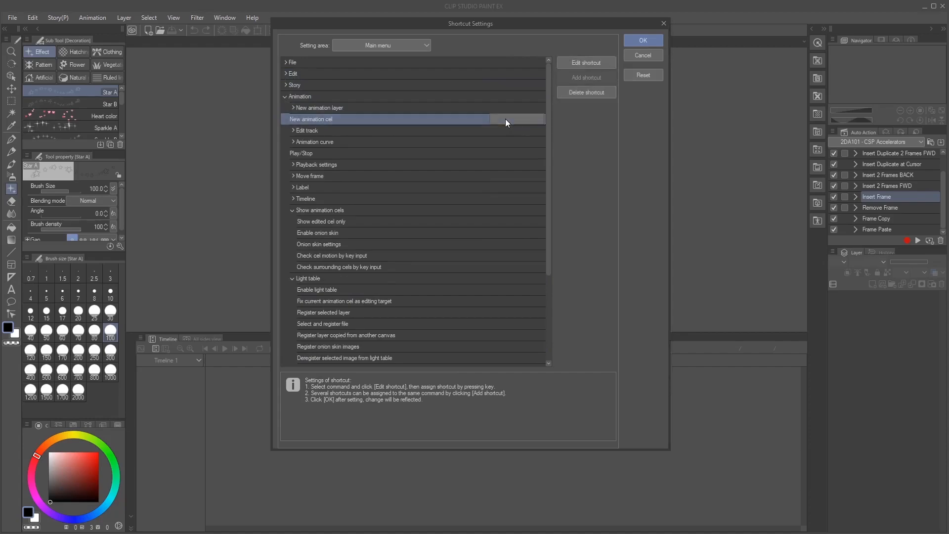
key("alt")
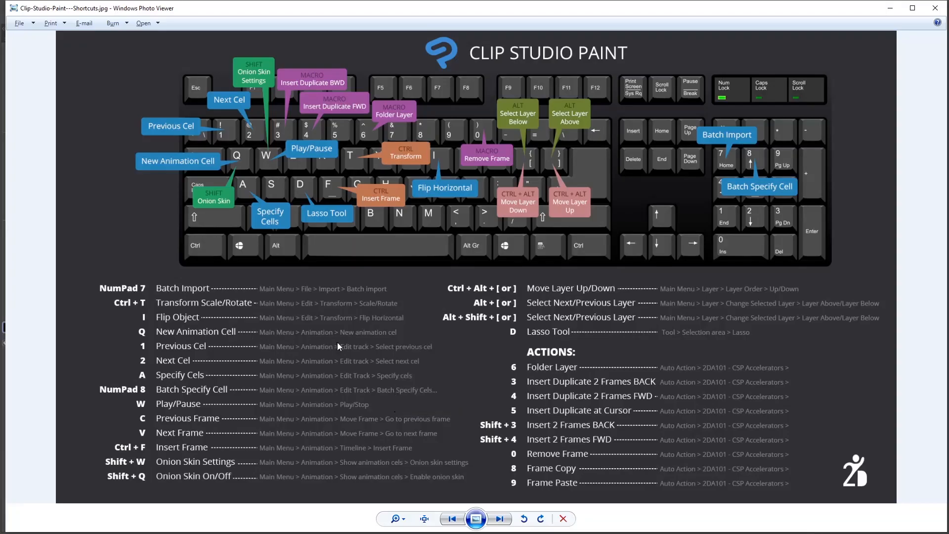
mouse_move(354, 365)
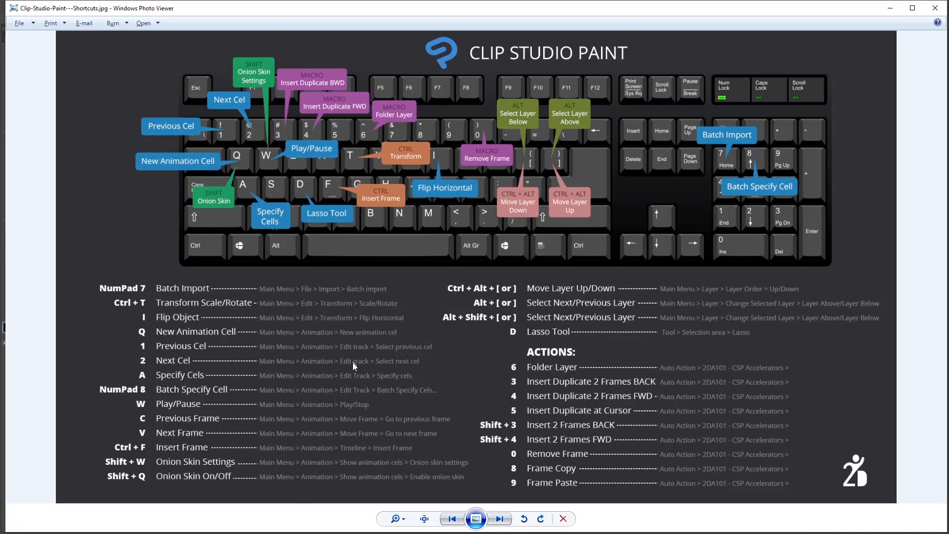
mouse_move(354, 348)
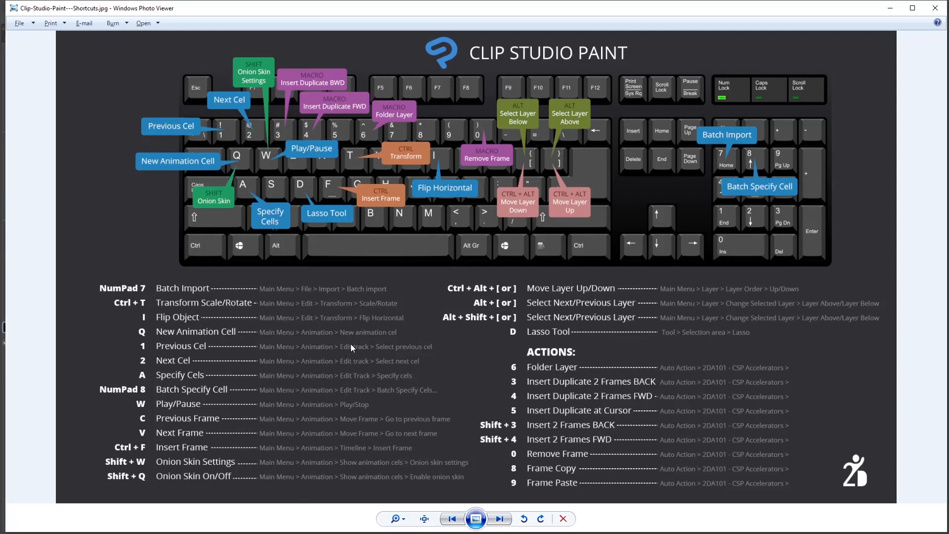
mouse_move(388, 365)
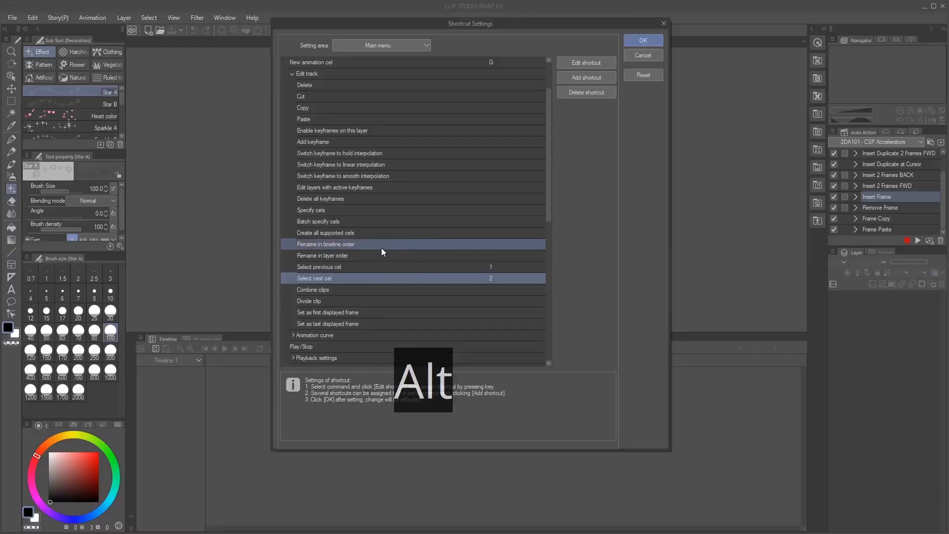
Assign A to Specify cels, alongside Q, 1 and 2 for the other cel commands.
left_click(311, 210)
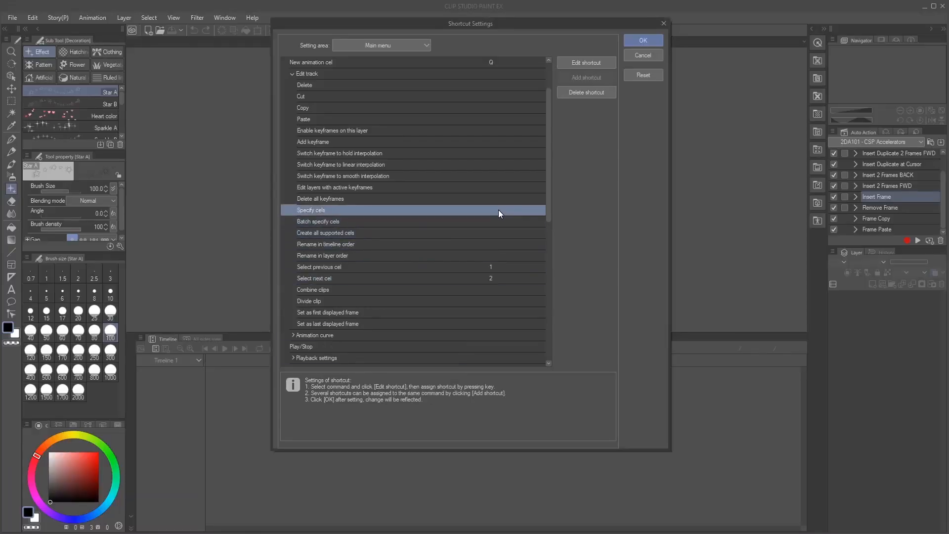
key("a")
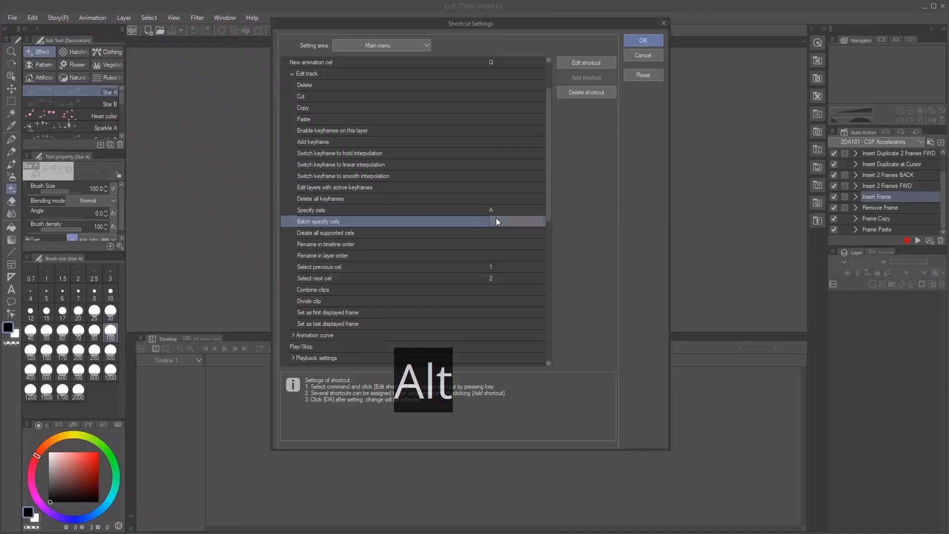
key("Num8")
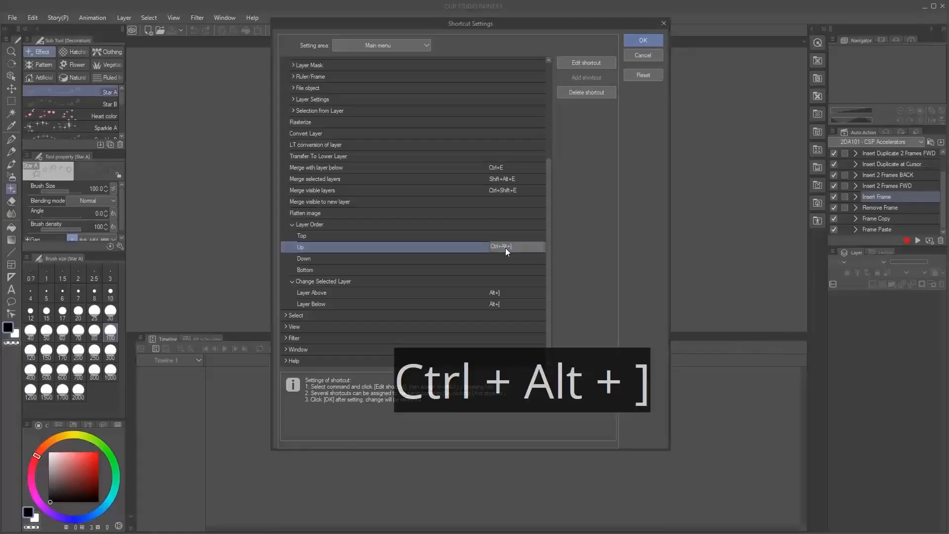
Set Ctrl+Alt+[ for Layer Order Down and add Shift+Alt+] to Layer Above.
left_click(417, 293)
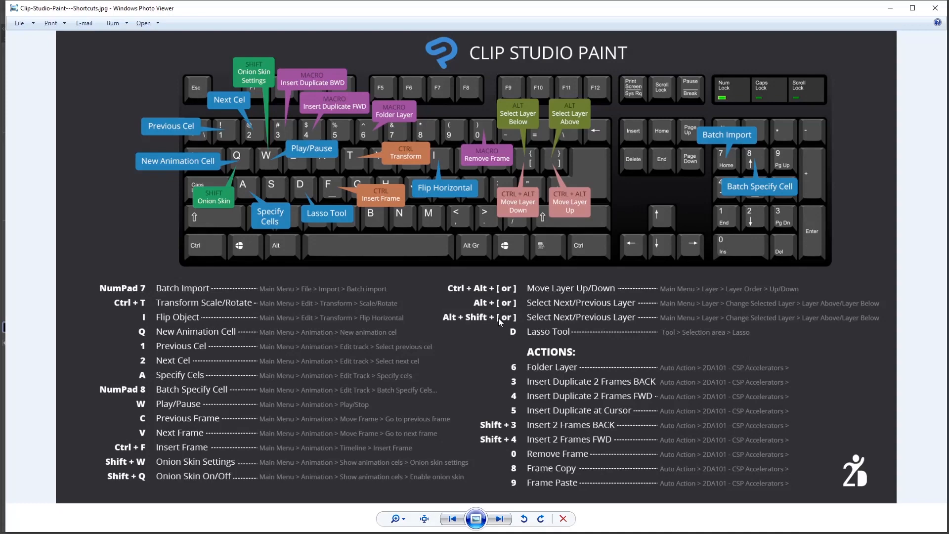
mouse_move(632, 334)
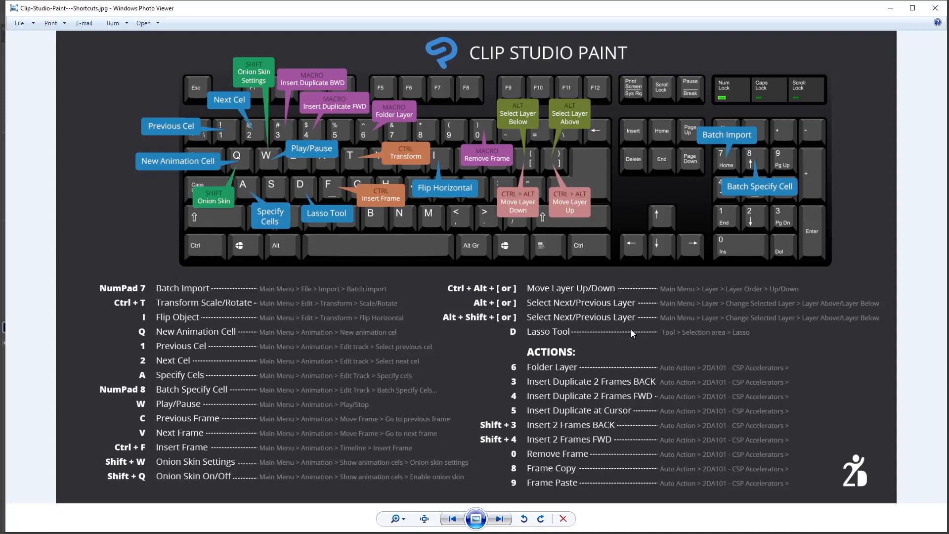
mouse_move(624, 328)
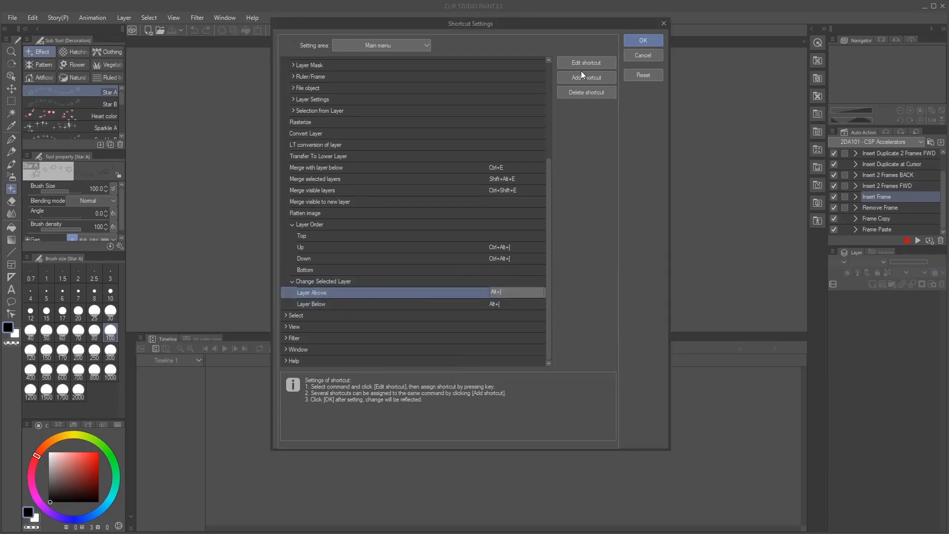
left_click(585, 77)
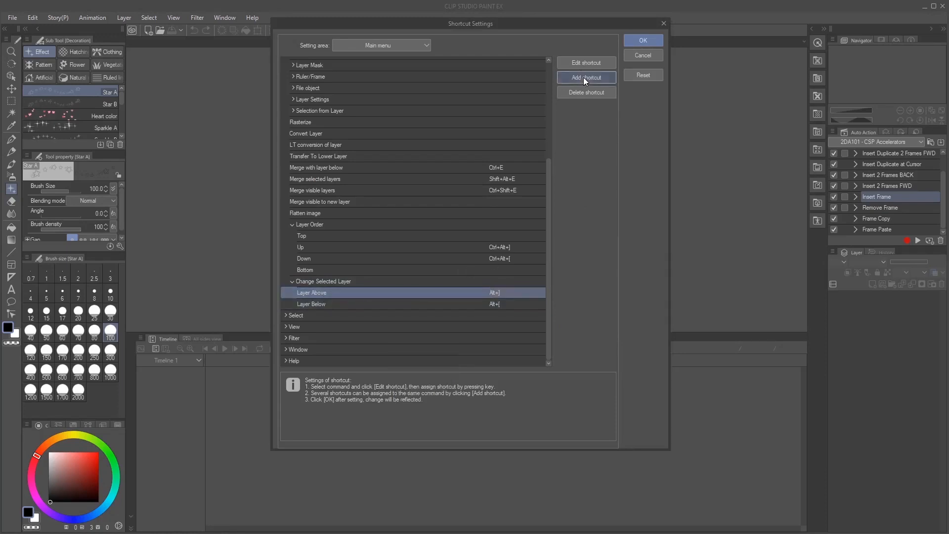
left_click(585, 77)
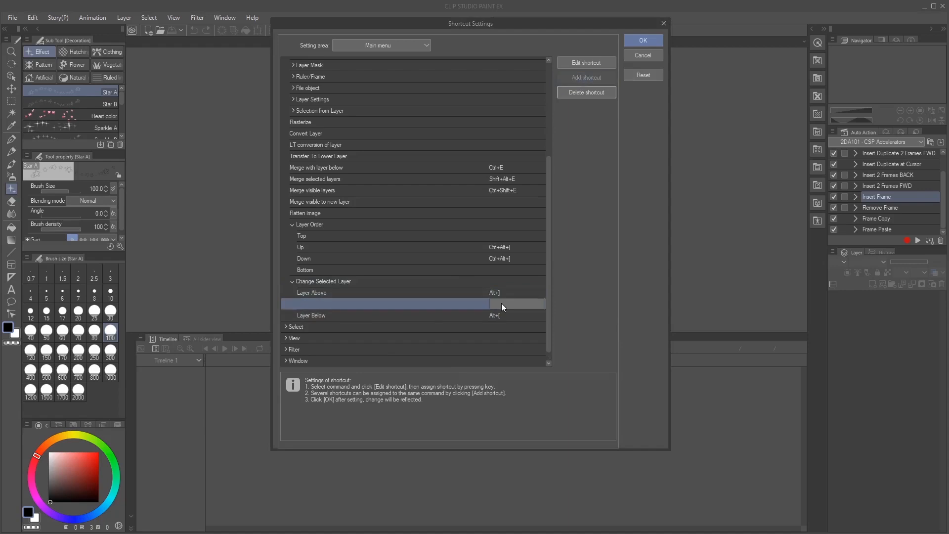
key("Alt+Shift")
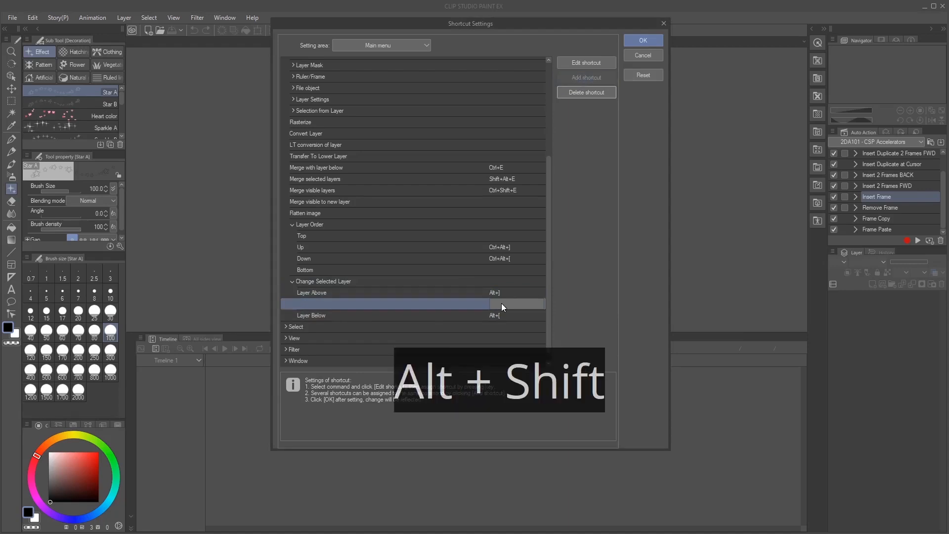
key("]")
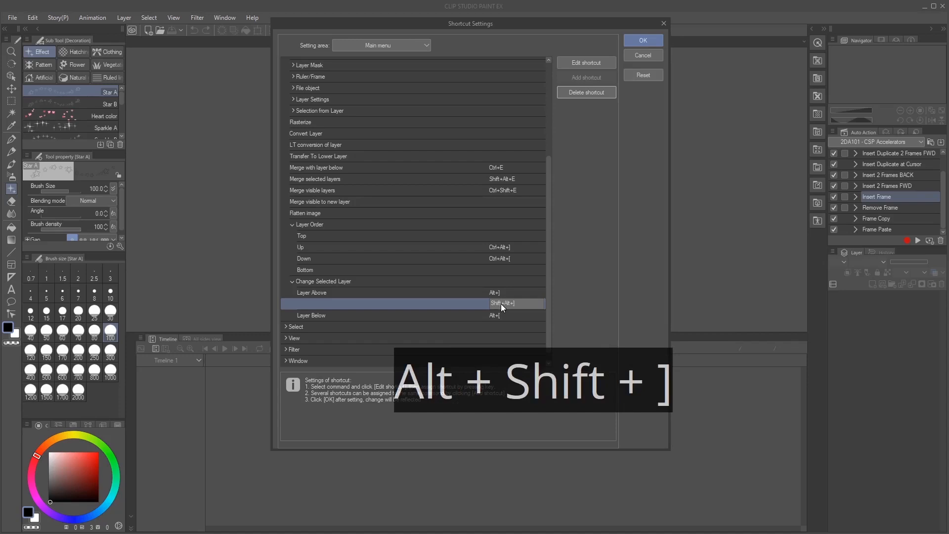
Add Shift+Alt+[ as a second shortcut for Layer Below.
left_click(585, 77)
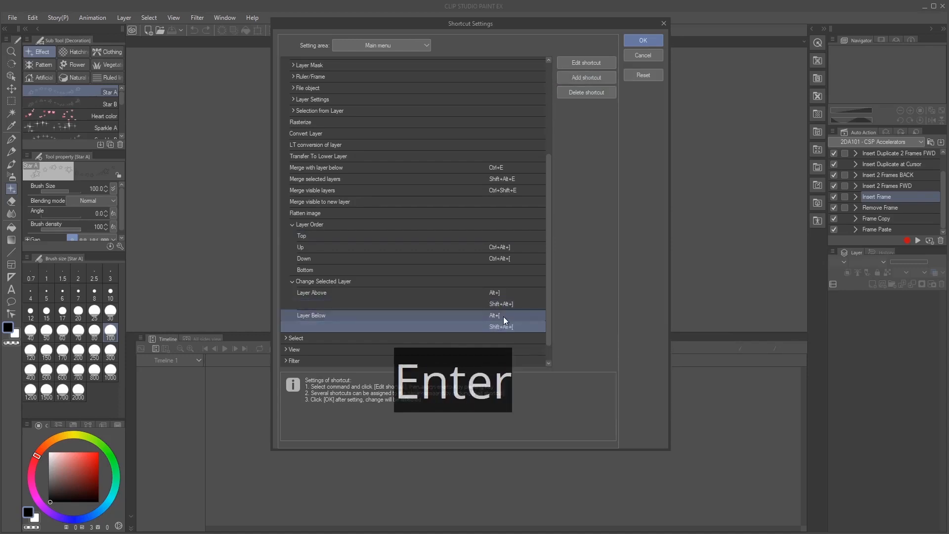
left_click(500, 327)
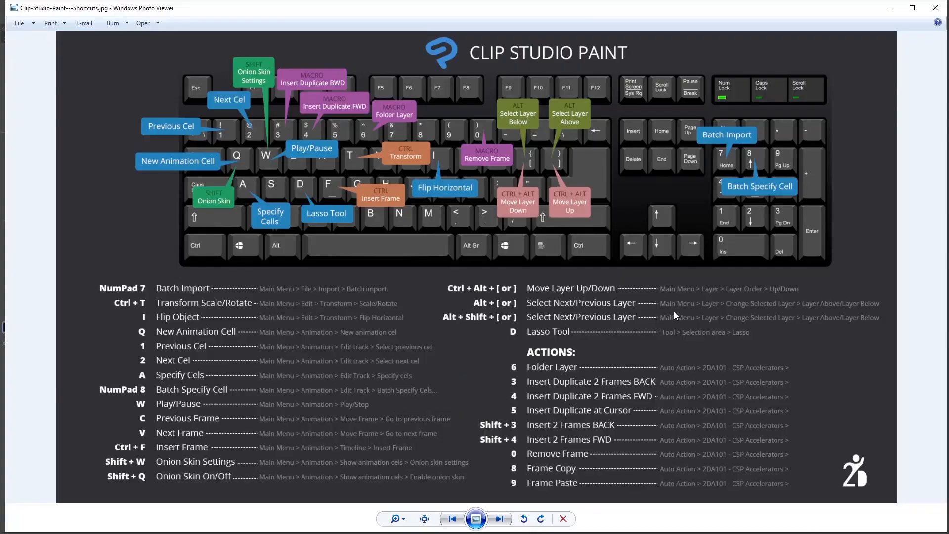
mouse_move(673, 334)
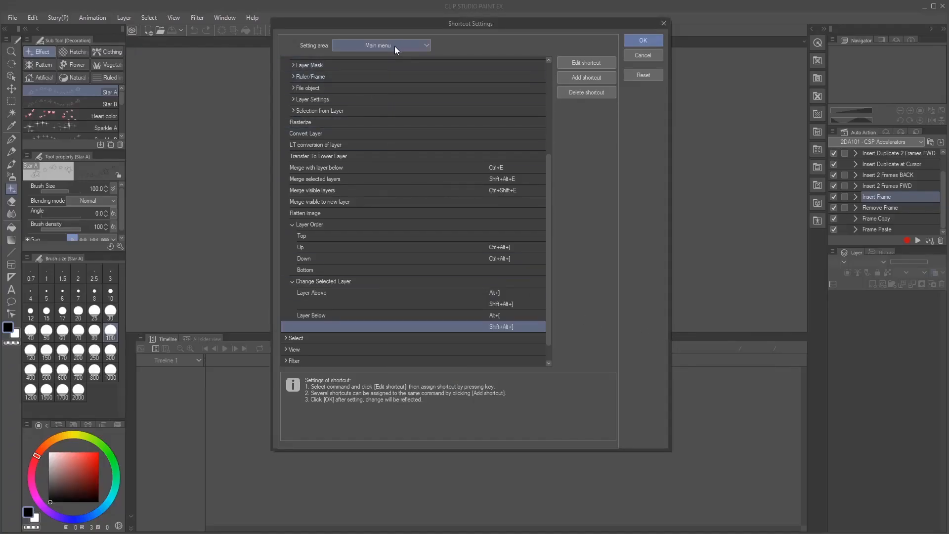
Switch Setting area to Tool and select Lasso under Selection area.
left_click(379, 44)
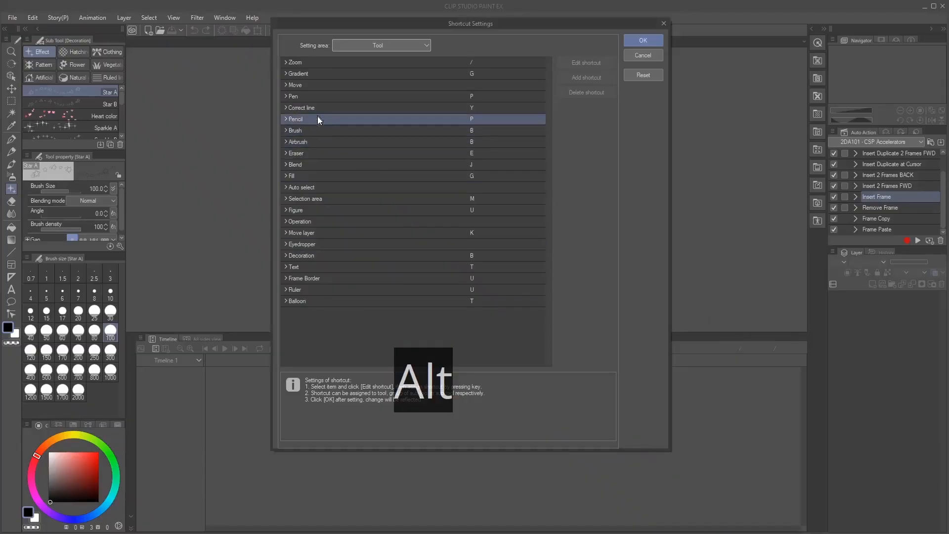
left_click(286, 199)
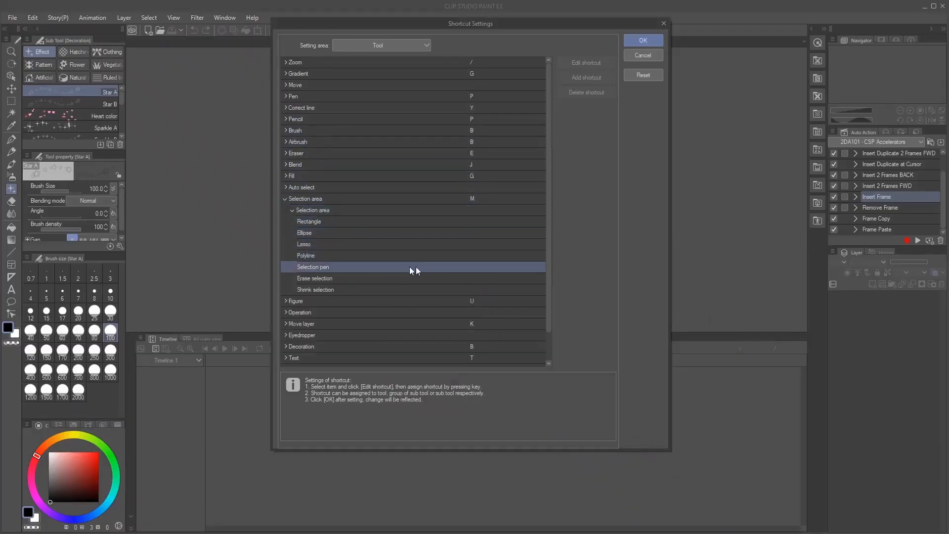
left_click(303, 244)
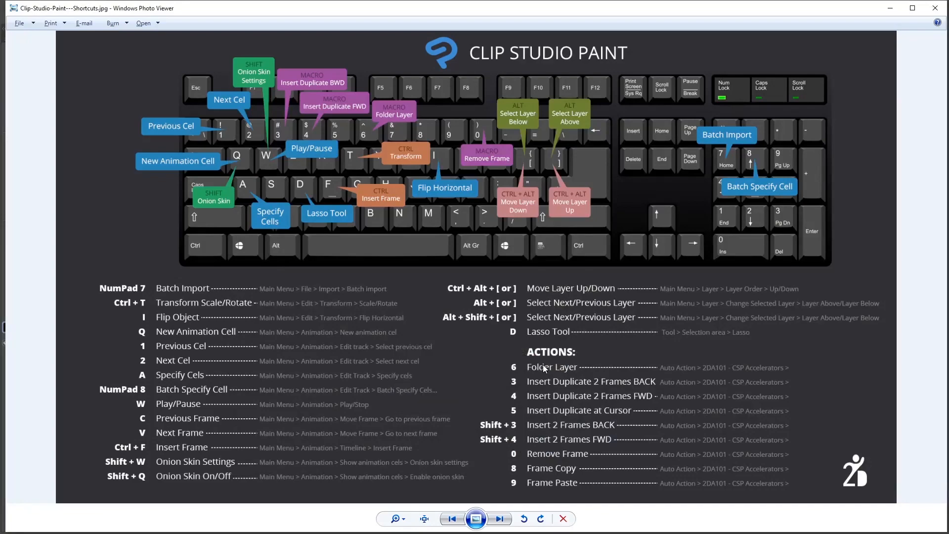
Give Lasso D and the auto actions 6, 3, 4, 5, Shift+3, Shift+4, 0, 8, 9, then apply.
key("alt")
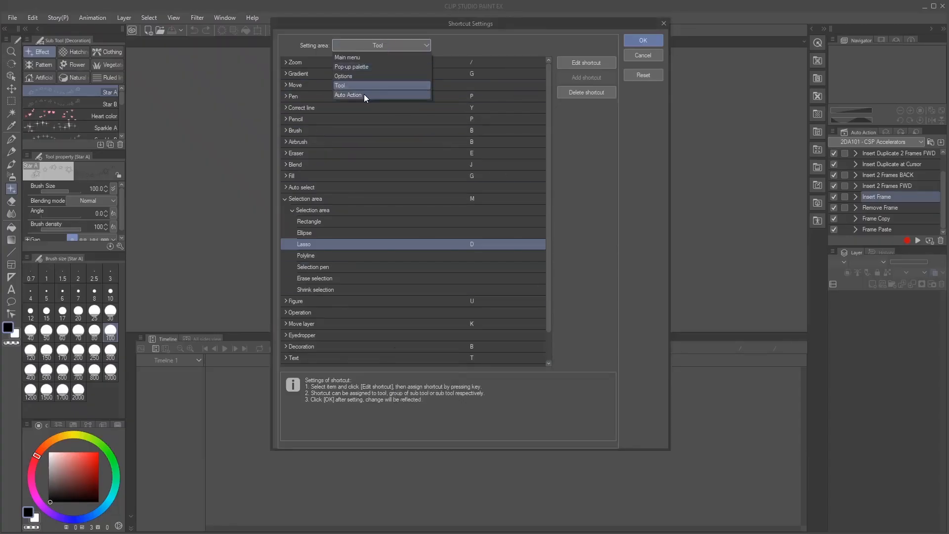
left_click(349, 95)
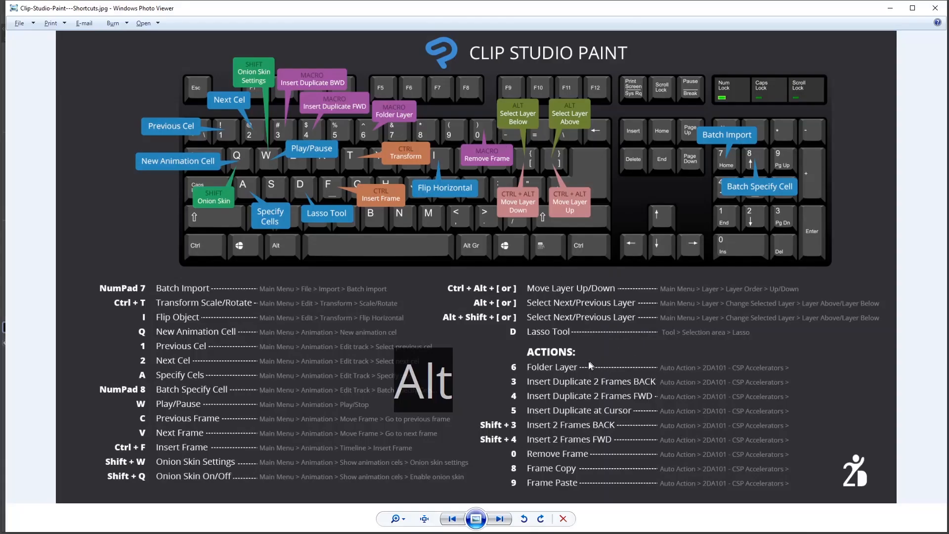
mouse_move(701, 414)
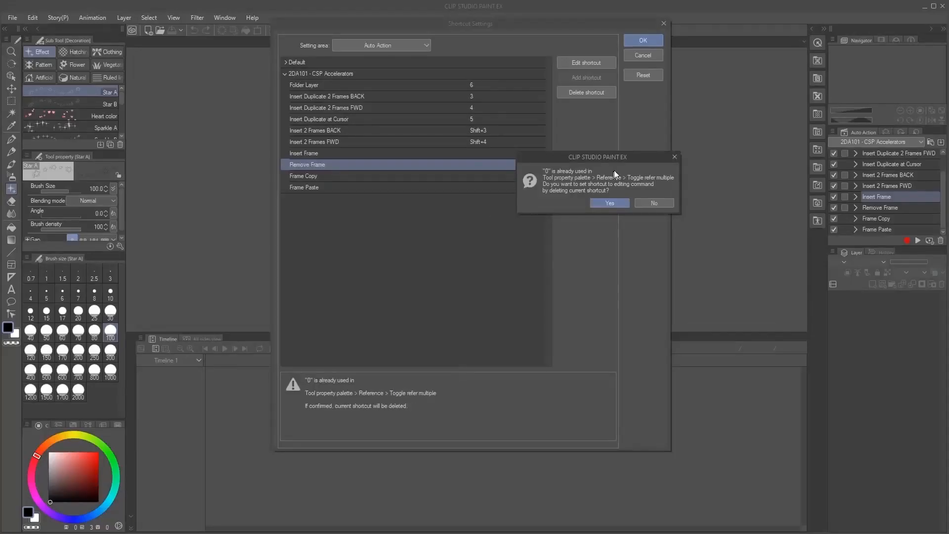
mouse_move(610, 202)
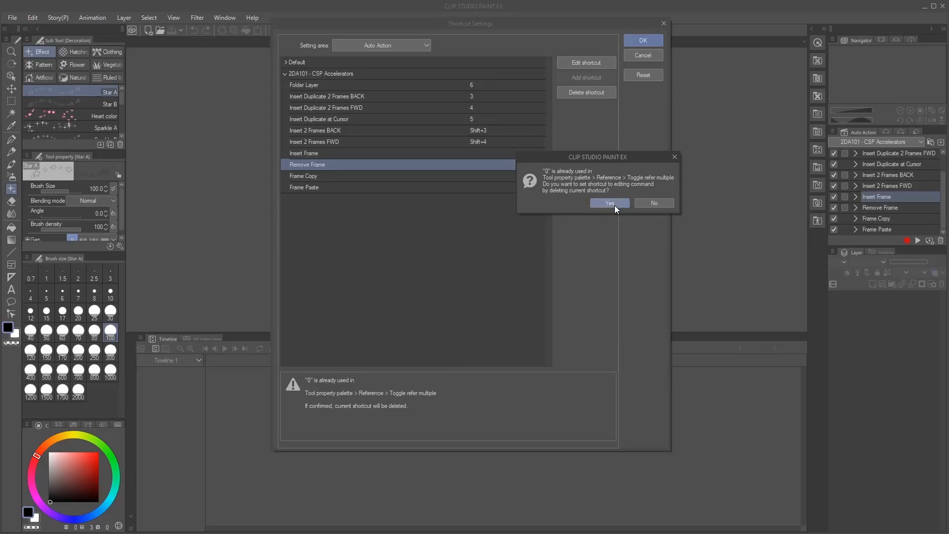
left_click(609, 203)
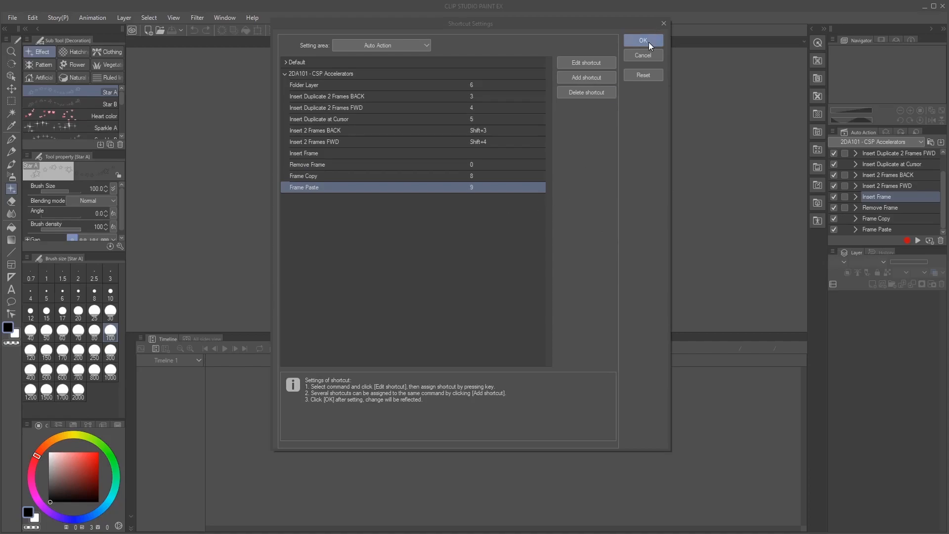
left_click(642, 40)
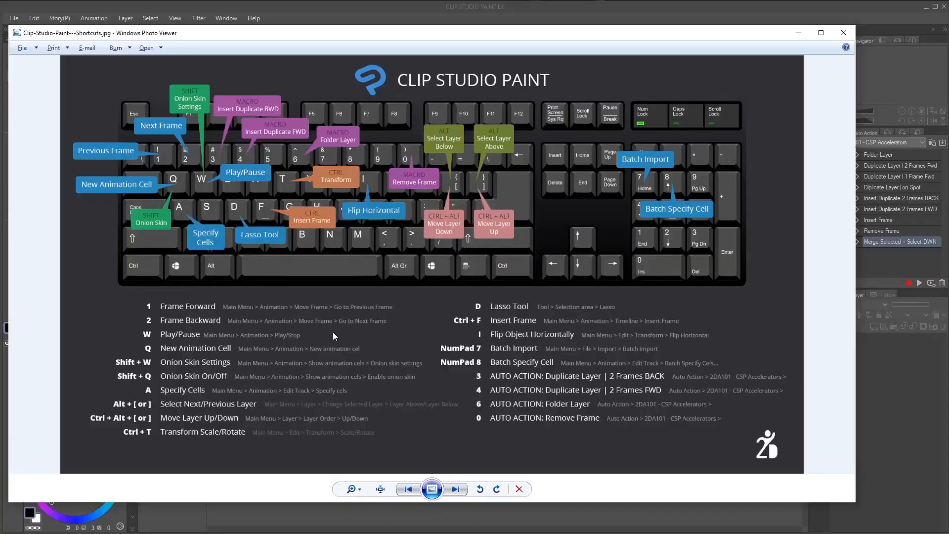